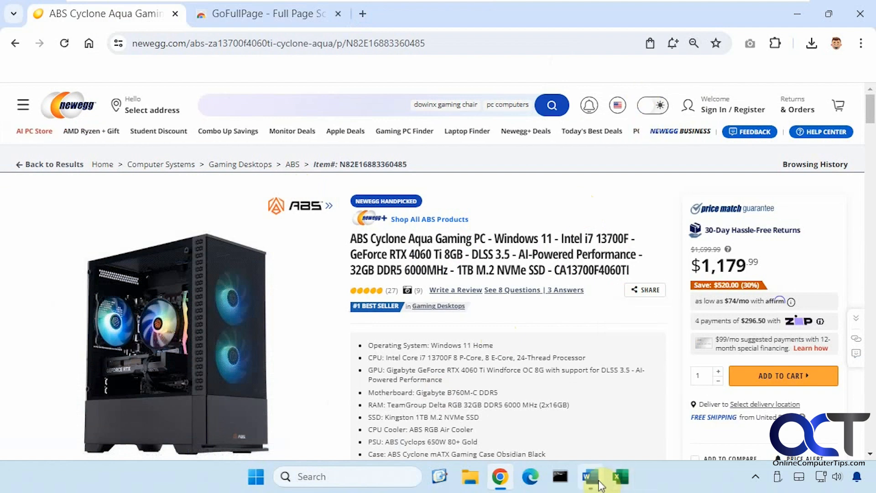
Step: Glance at the Word screenshot, reset the page zoom, and show the GoFullPage Web Store listing
click(588, 476)
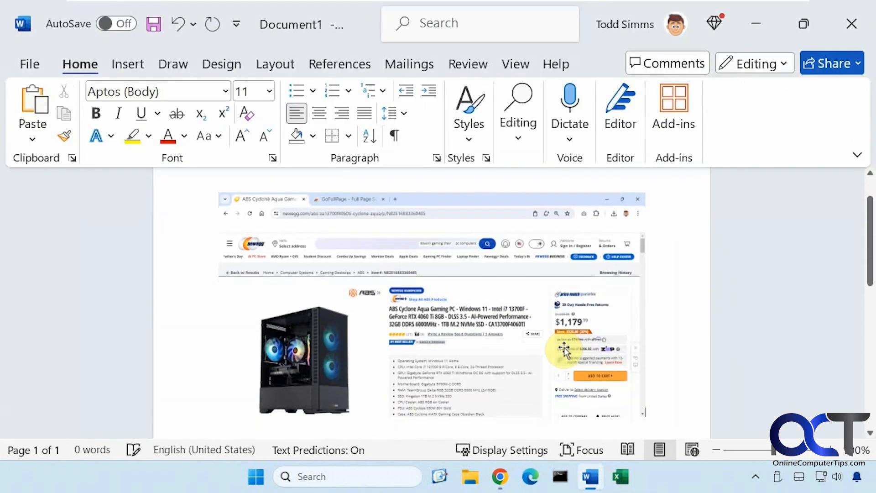
scroll(up, 3)
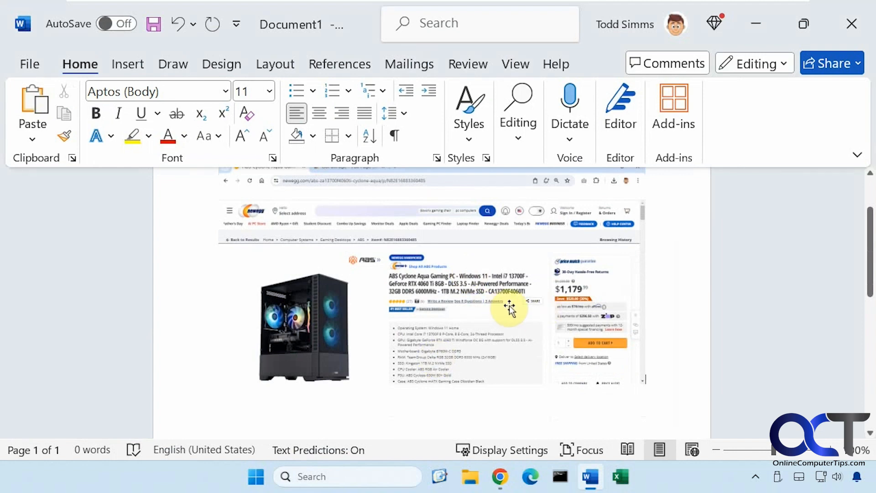
mouse_move(756, 25)
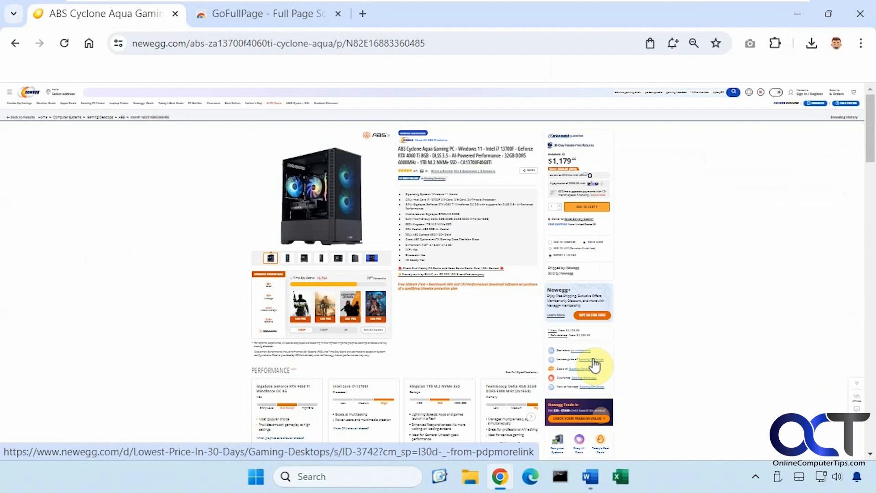
click(694, 43)
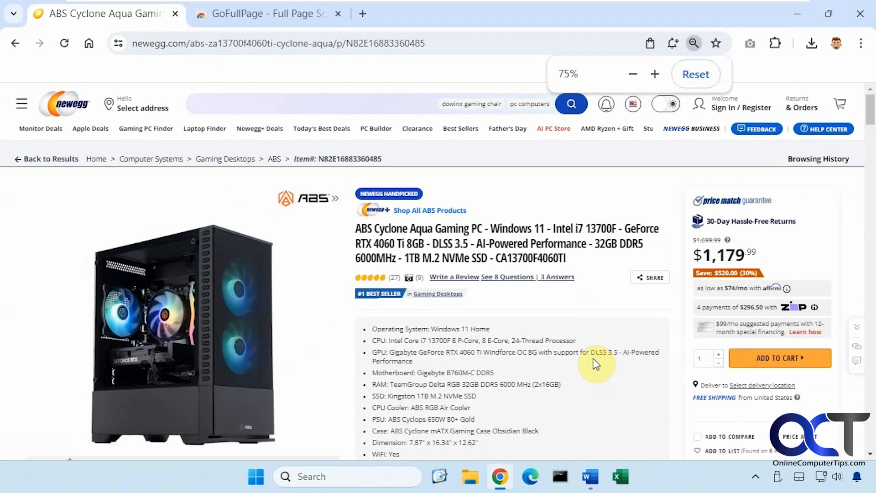
click(437, 172)
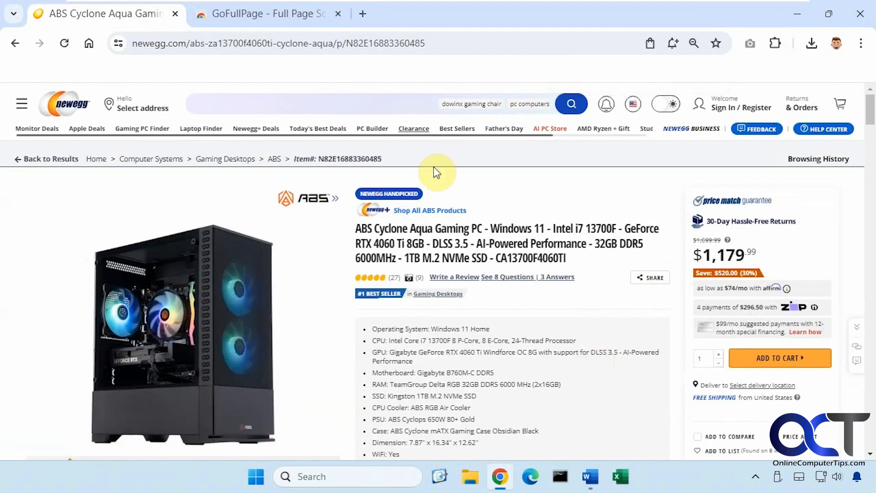
click(263, 13)
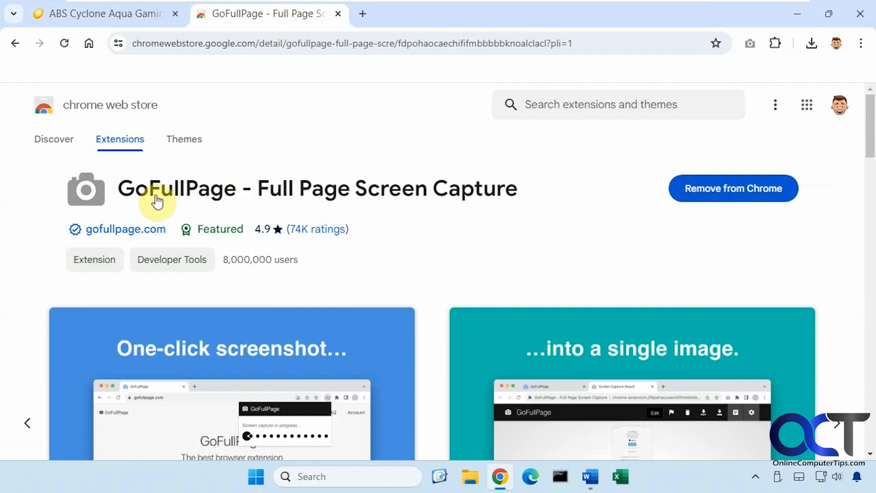
mouse_move(363, 200)
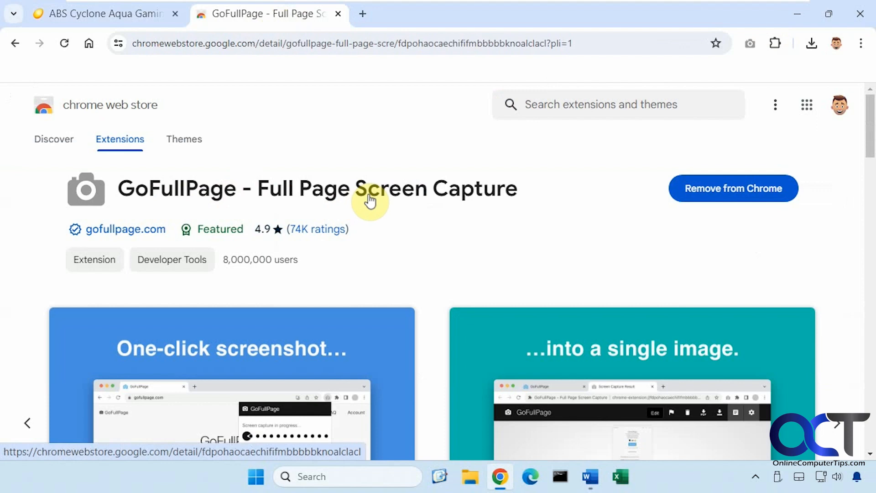
mouse_move(662, 184)
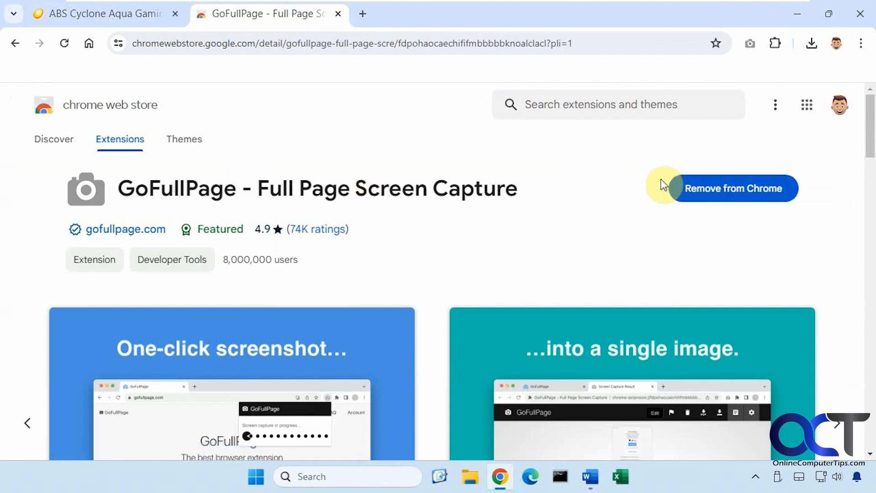
Step: Return to the Newegg product page and pin GoFullPage in the Extensions menu
click(101, 13)
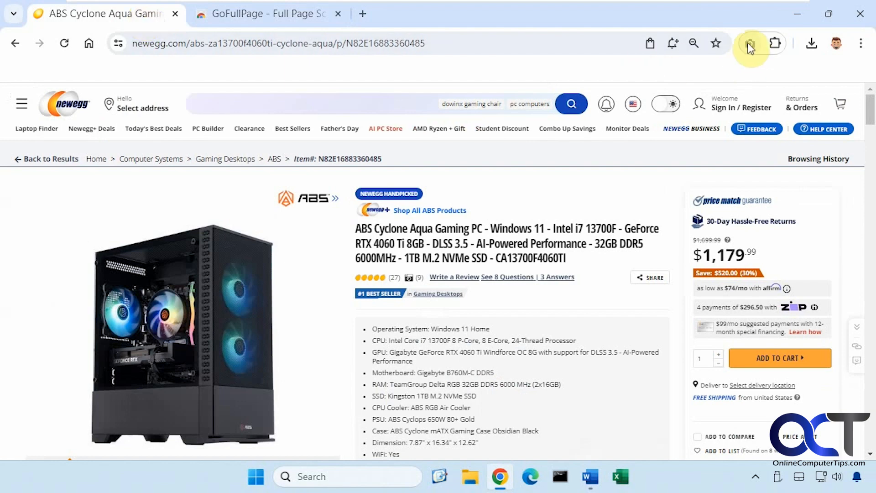
click(776, 43)
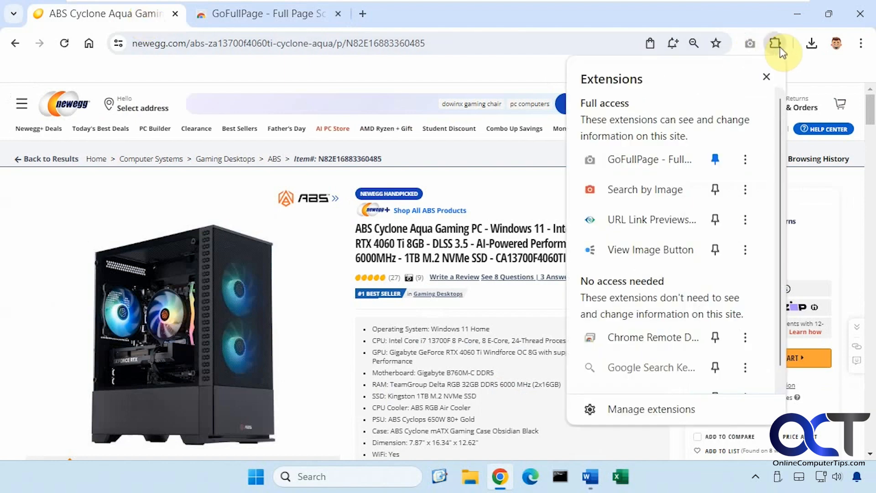
mouse_move(714, 159)
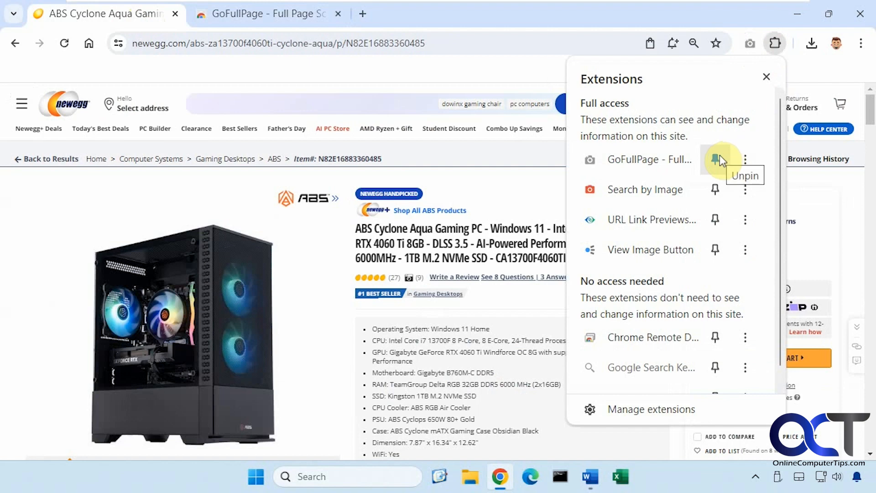
click(715, 159)
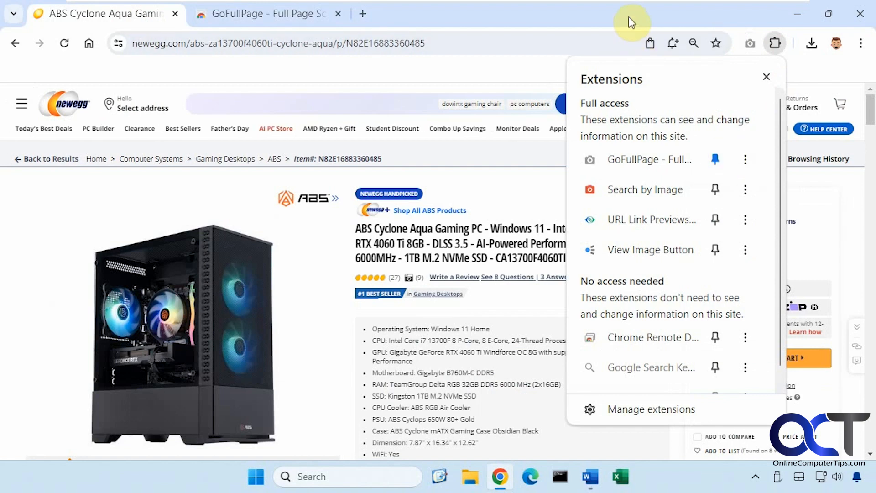
mouse_move(706, 15)
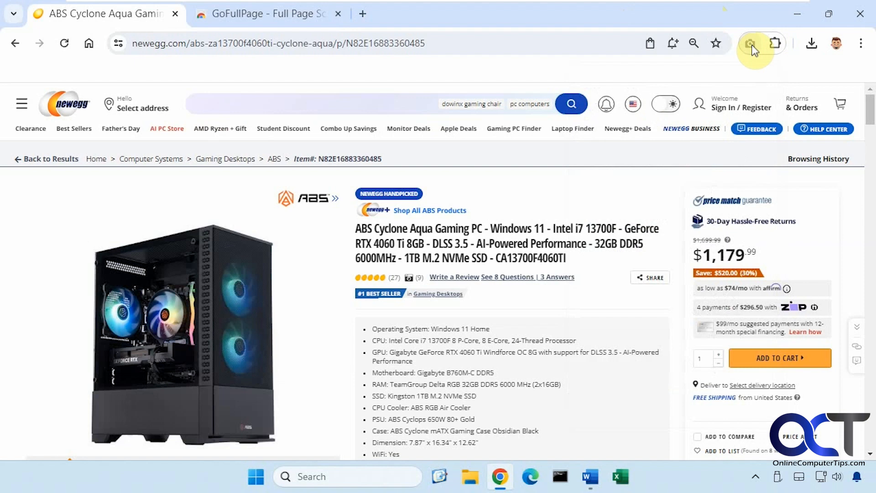
mouse_move(751, 44)
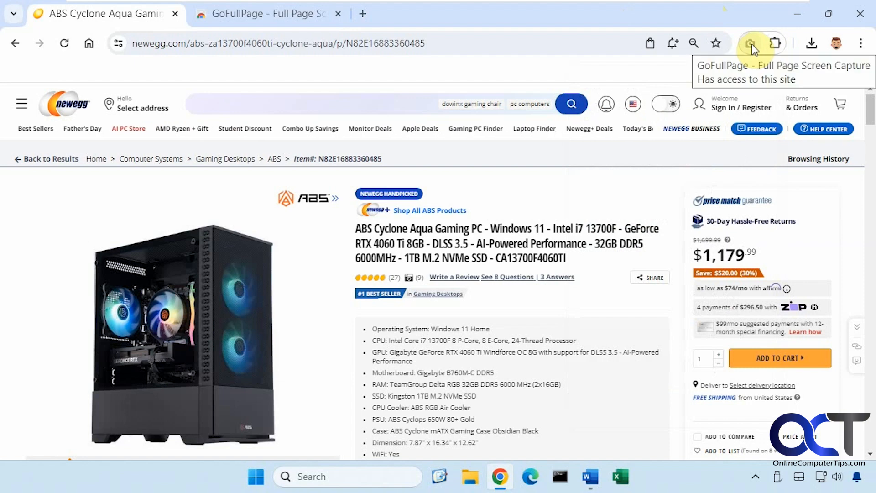
Step: Start a GoFullPage capture of the Newegg page and wait while it scrolls through
click(751, 44)
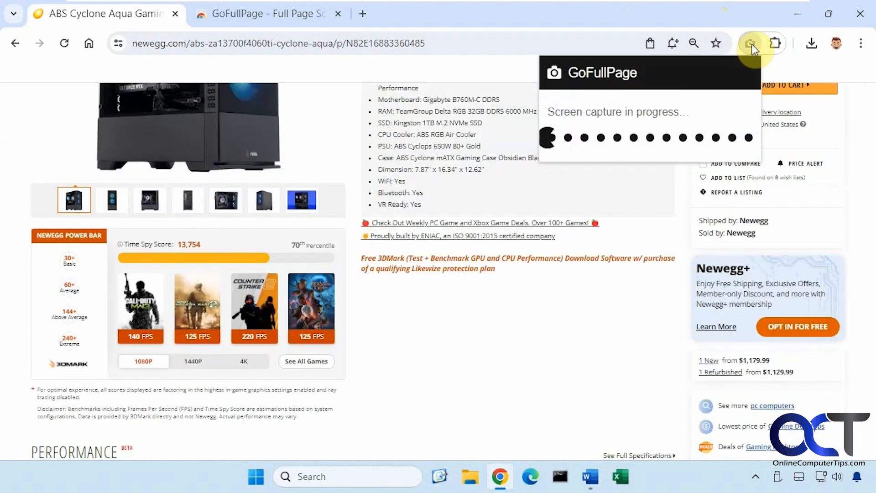
scroll(down, 3)
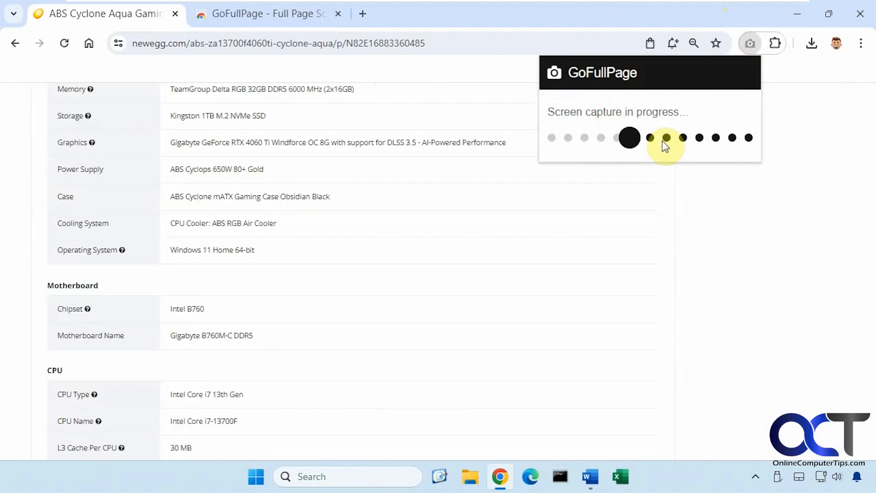
scroll(down, 3)
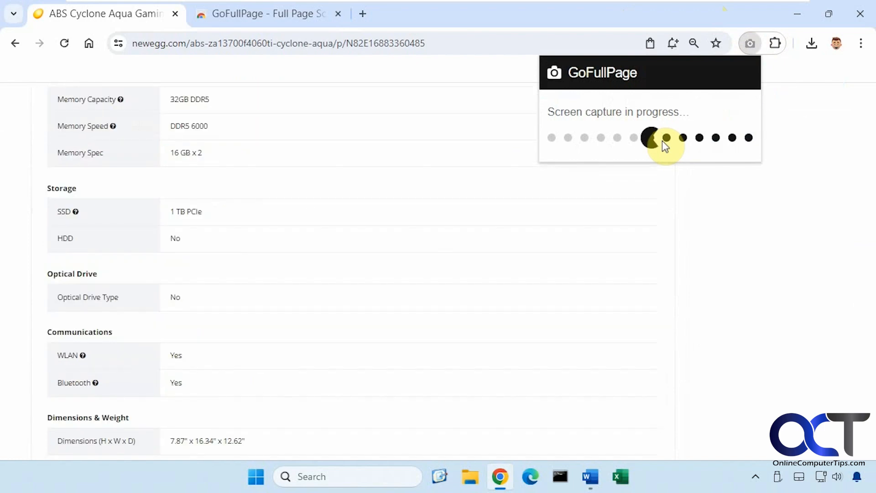
scroll(up, 3)
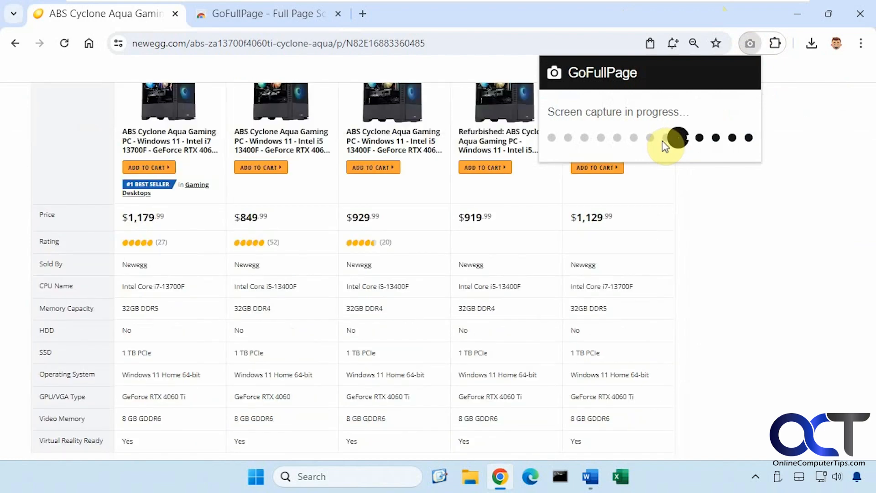
scroll(down, 3)
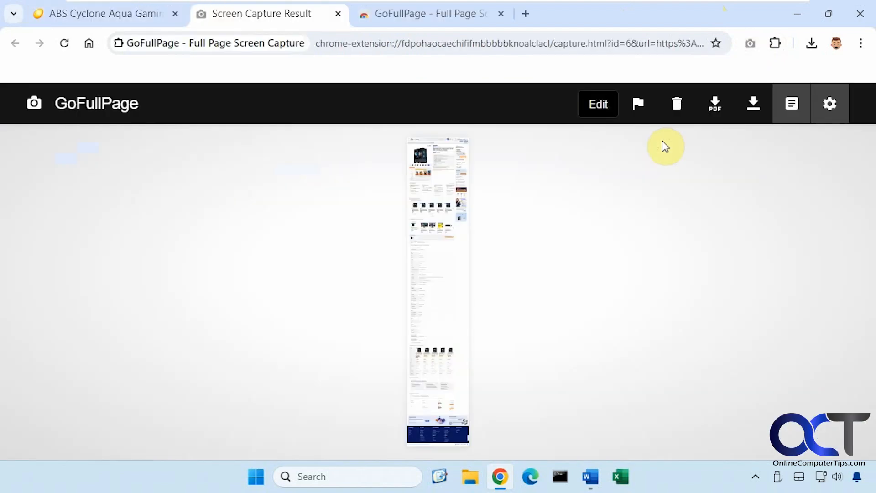
mouse_move(425, 278)
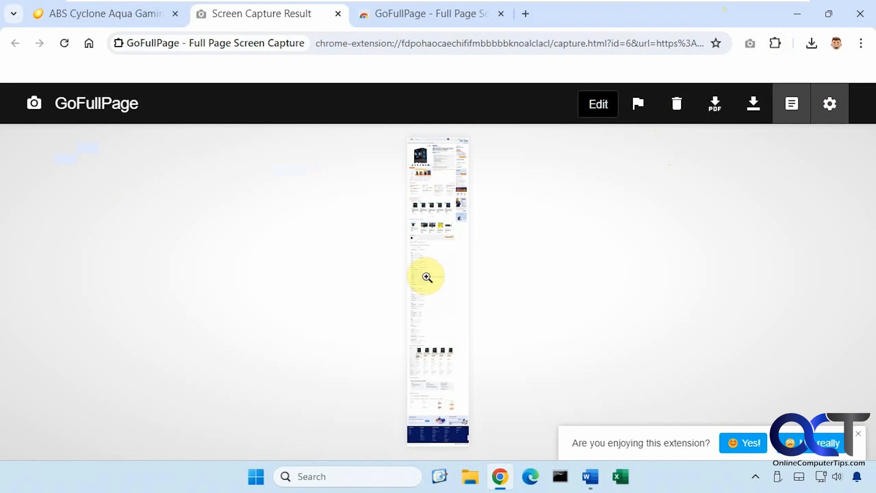
Step: Zoom into the capture, open it in the editor, then go back to the preview
click(427, 277)
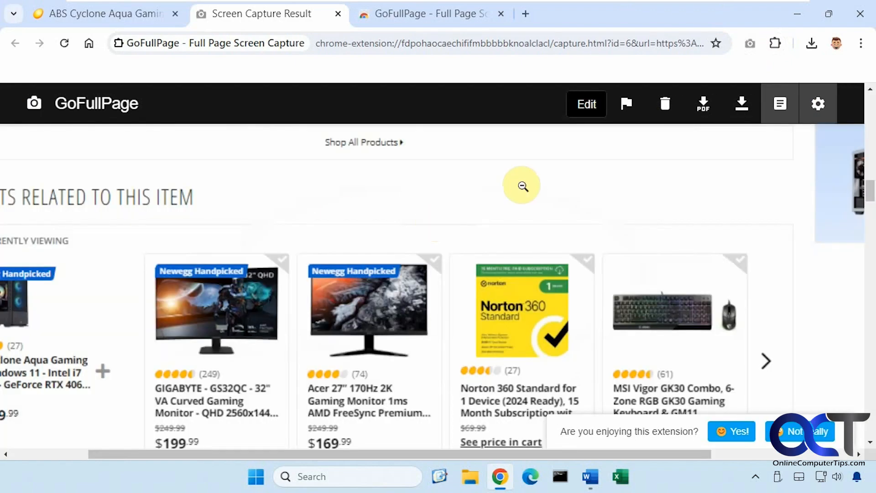
click(586, 104)
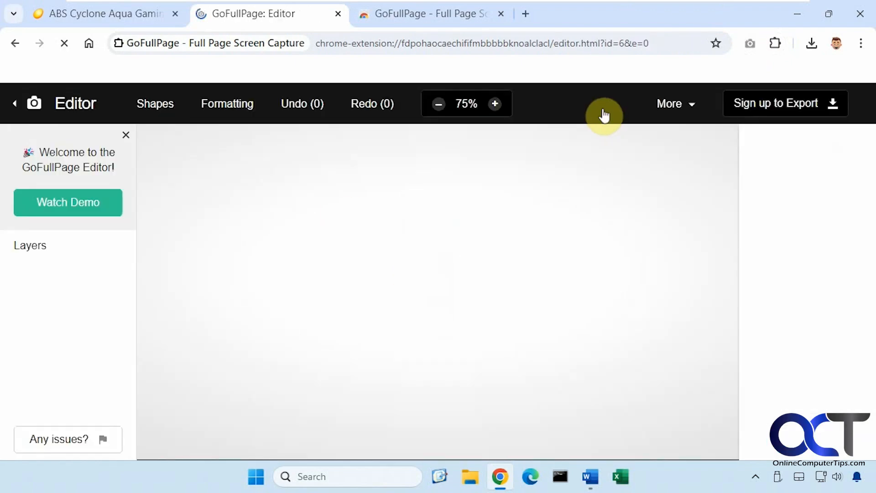
click(14, 43)
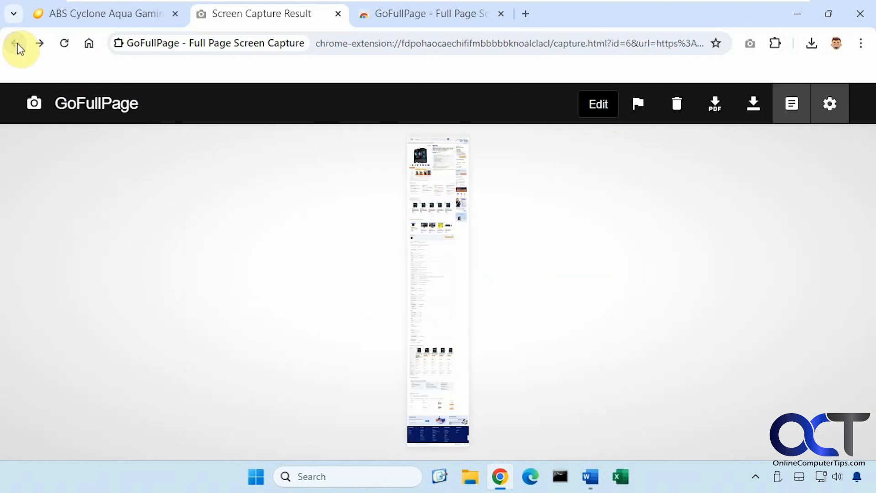
mouse_move(676, 104)
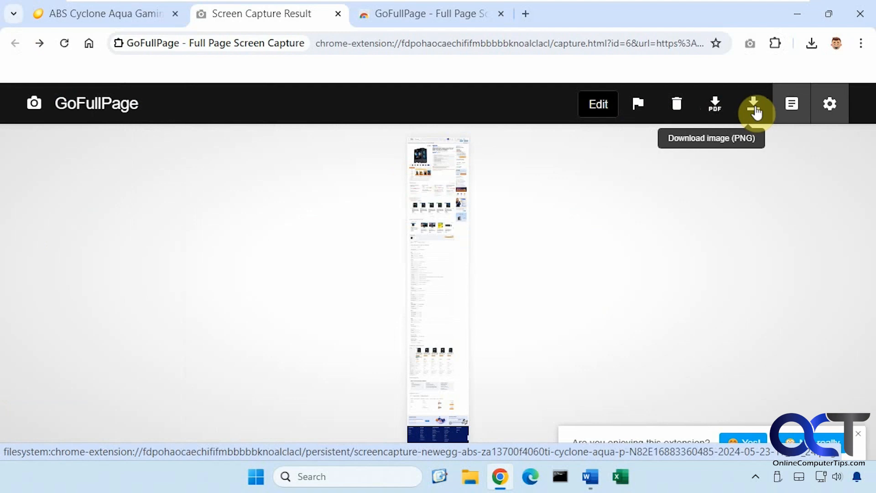
Step: Download the capture as a PNG image named 'page'
click(752, 104)
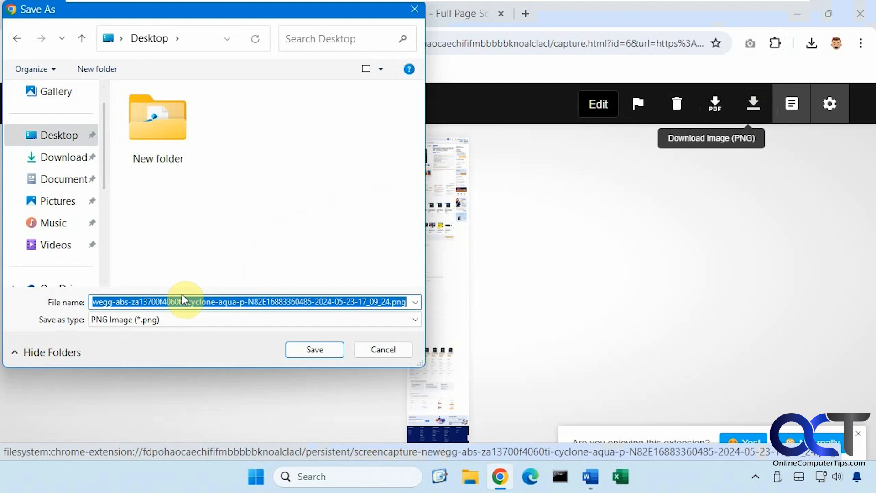
text(page)
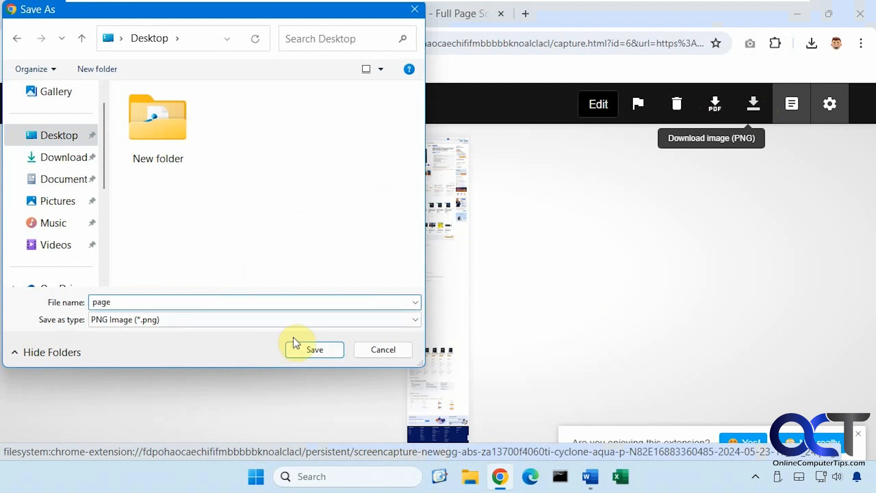
click(314, 349)
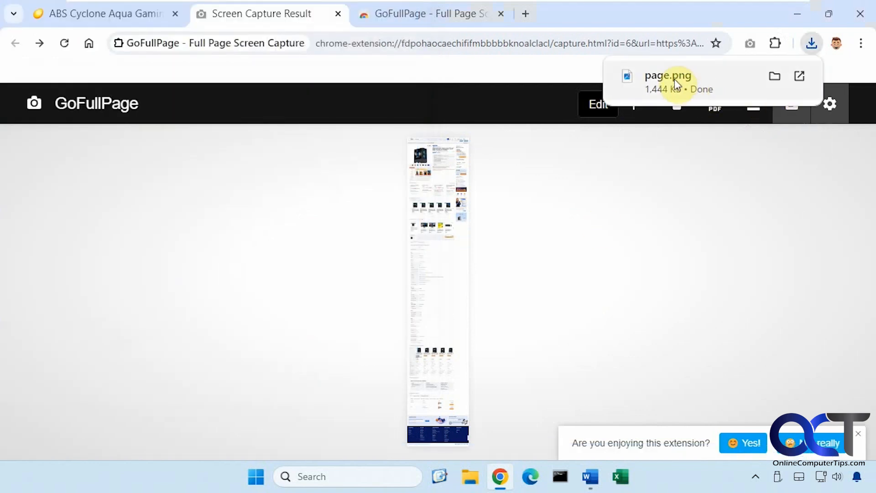
Step: Open the downloaded page.png in Photos and zoom into the captured image
click(798, 75)
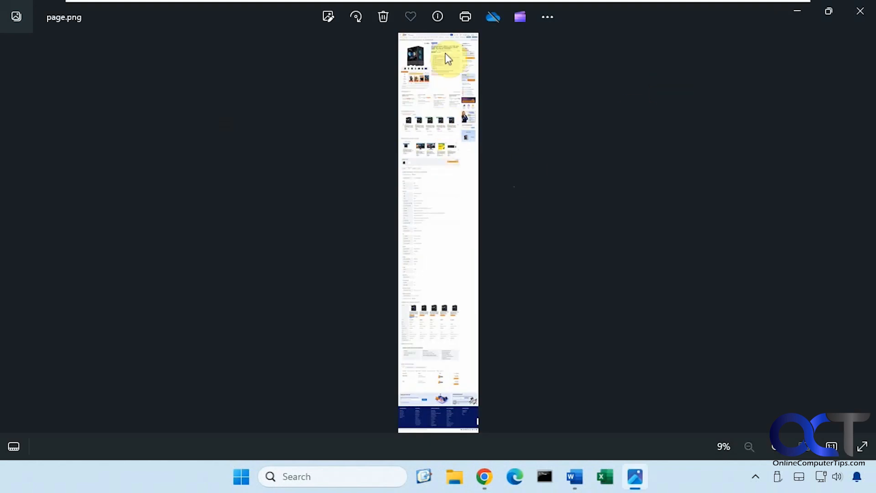
mouse_move(438, 17)
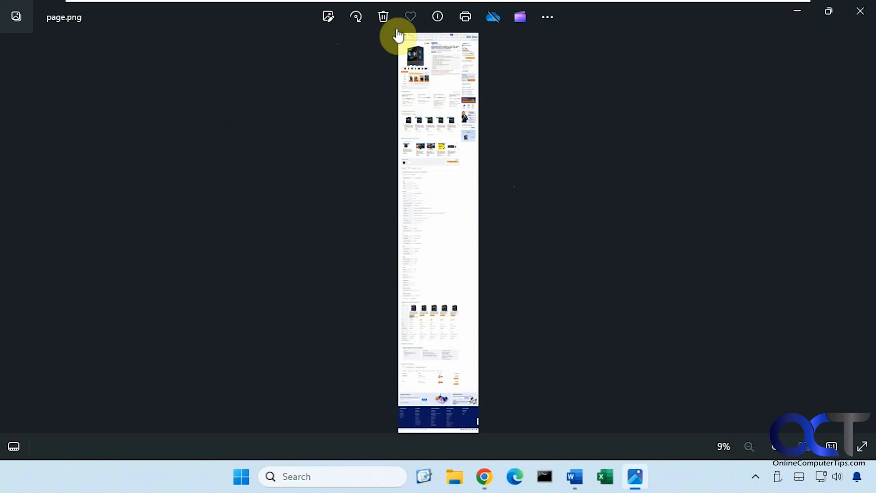
click(775, 446)
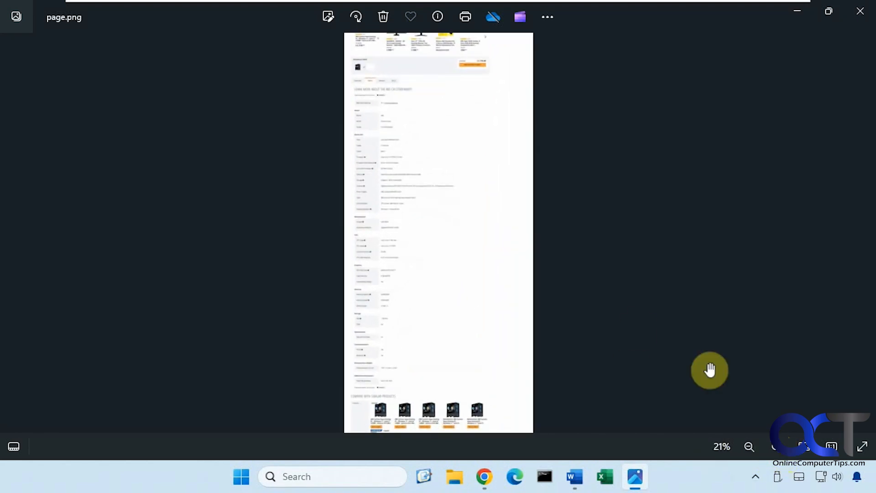
scroll(up, 3)
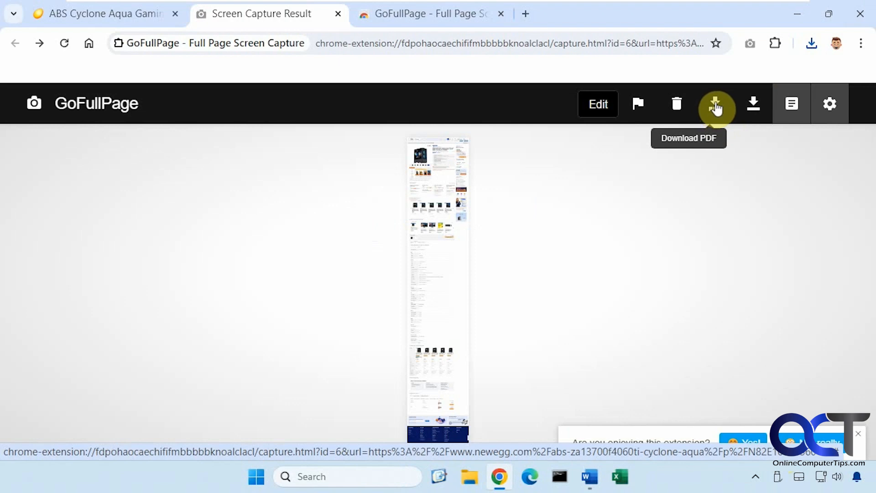
Step: Save the capture to the Desktop as 'PDF' and view page 2 of the PDF
click(716, 104)
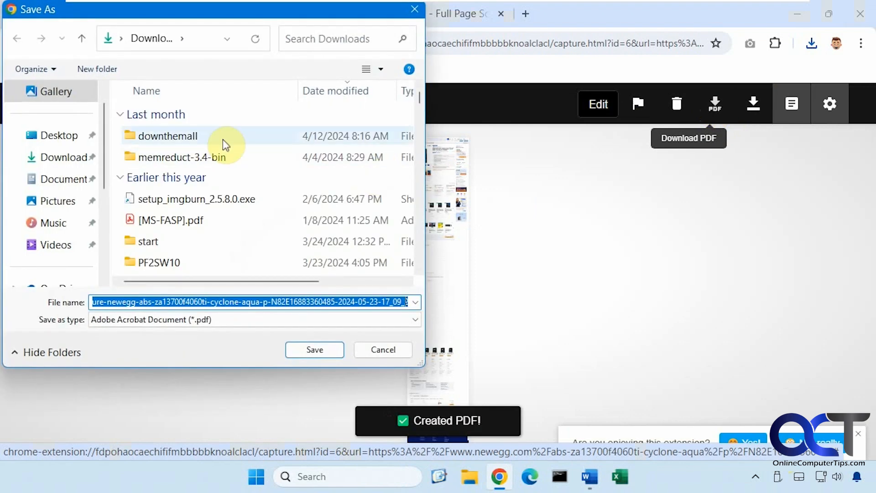
click(54, 135)
text(PDF)
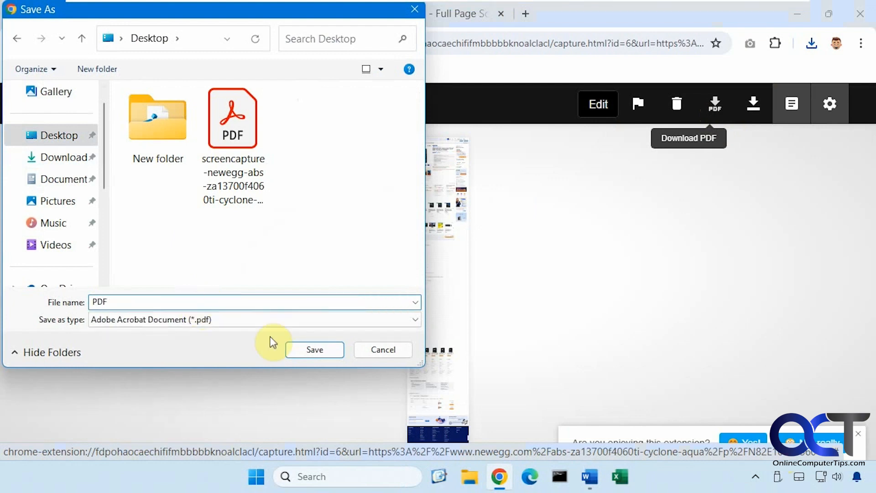
click(313, 349)
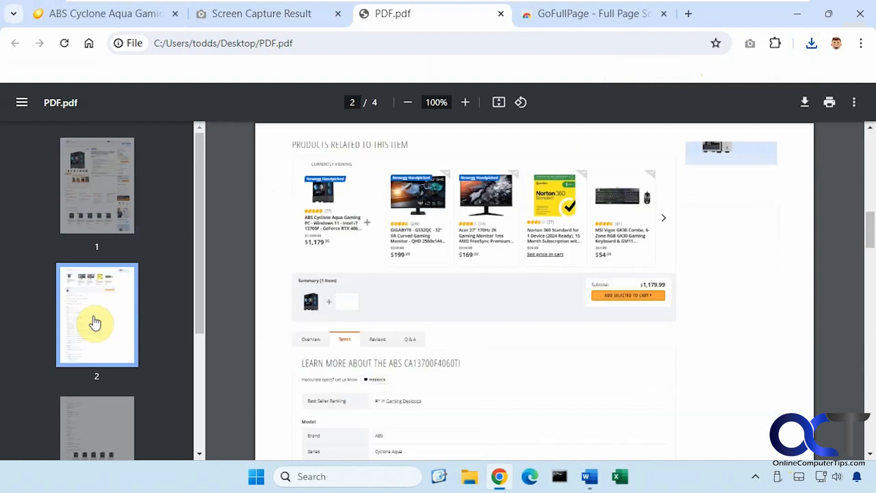
click(96, 427)
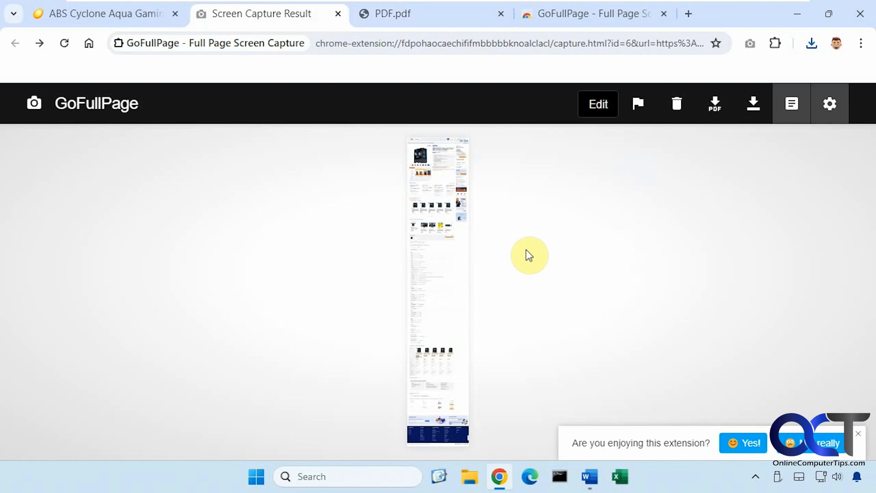
mouse_move(829, 104)
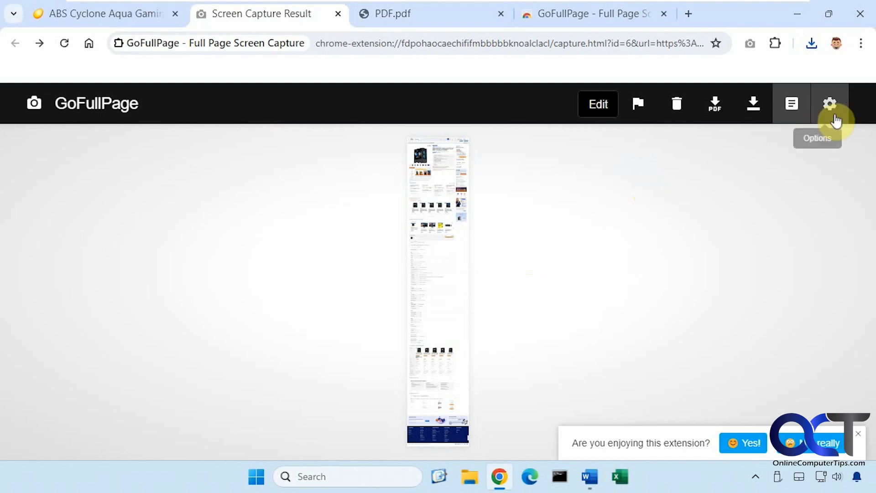
mouse_move(790, 123)
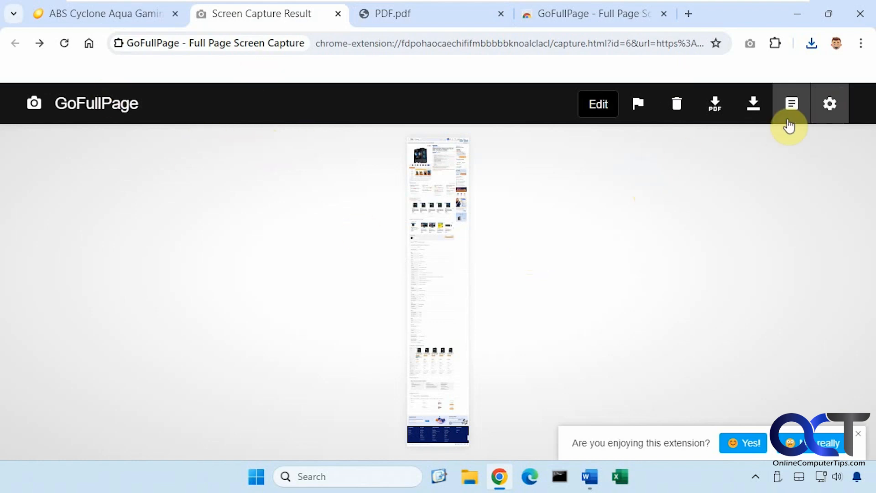
Step: Open GoFullPage's Options through its three-dot menu in the Extensions list
click(775, 43)
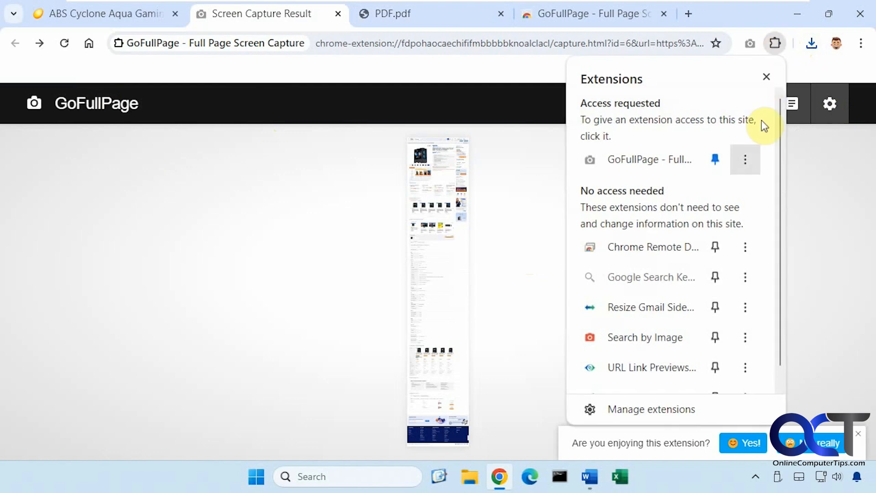
click(744, 160)
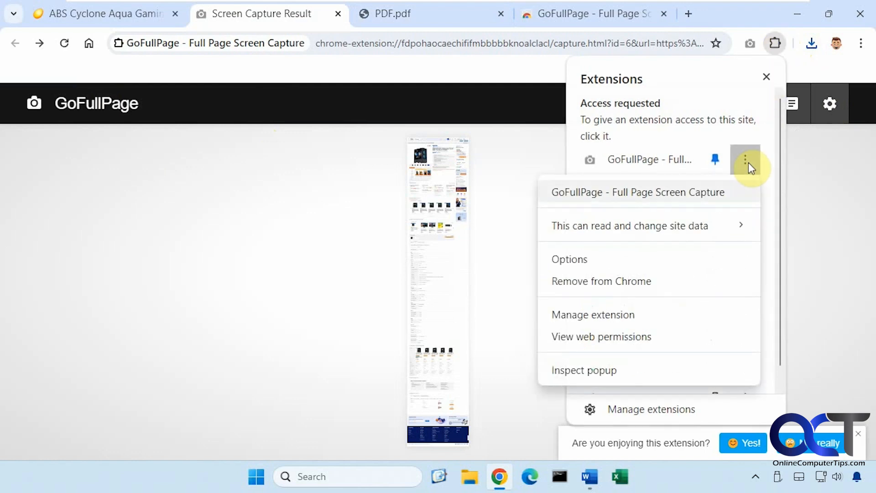
click(569, 258)
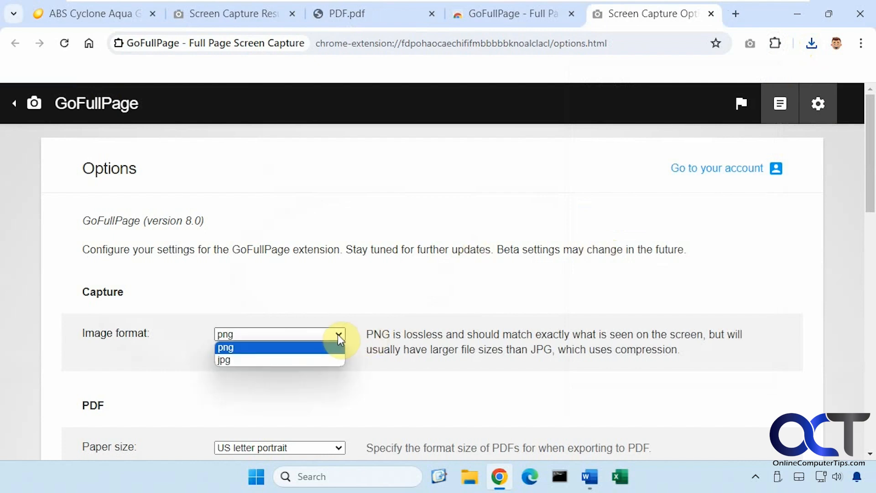
Step: Keep PNG as the image format, scroll through the PDF and download options, then reopen the capture result
click(224, 348)
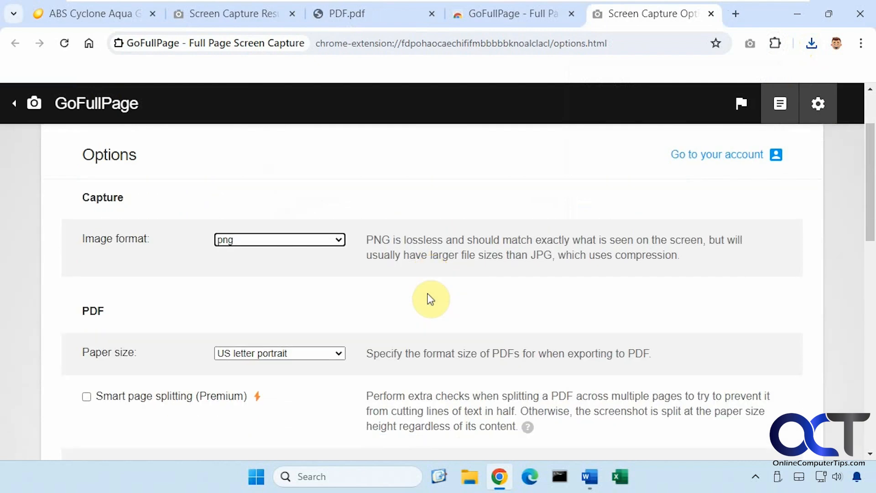
scroll(down, 3)
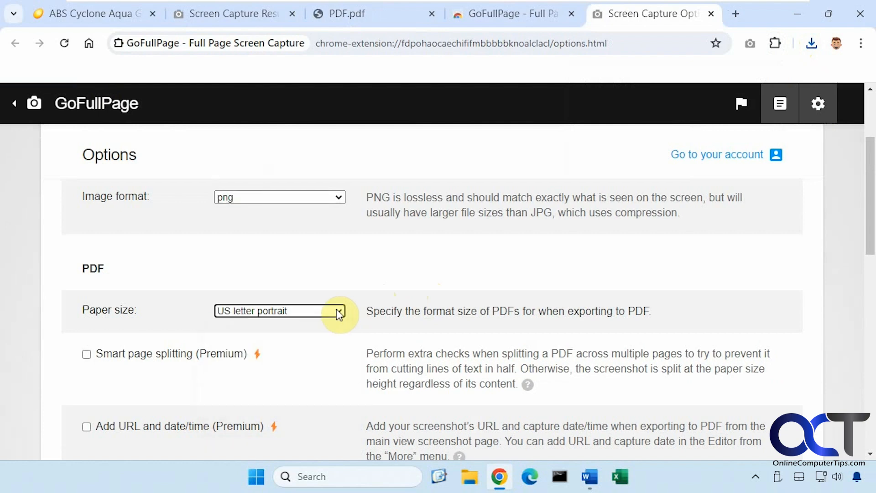
mouse_move(166, 357)
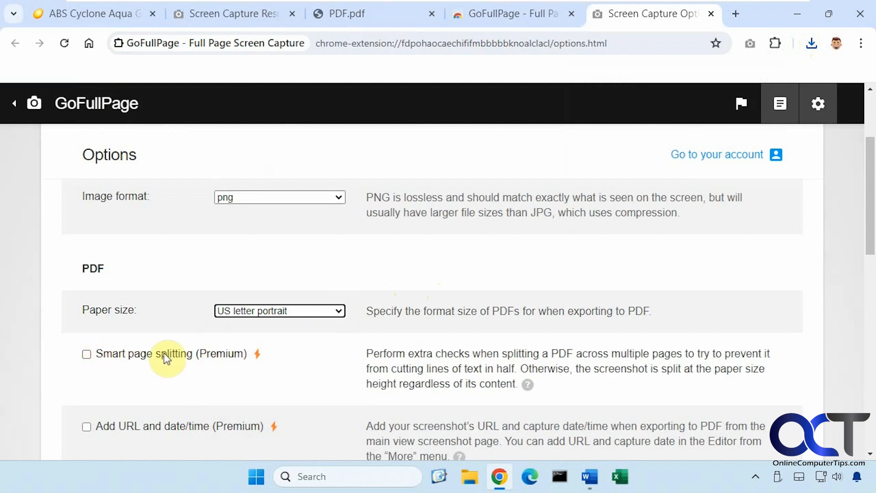
mouse_move(411, 363)
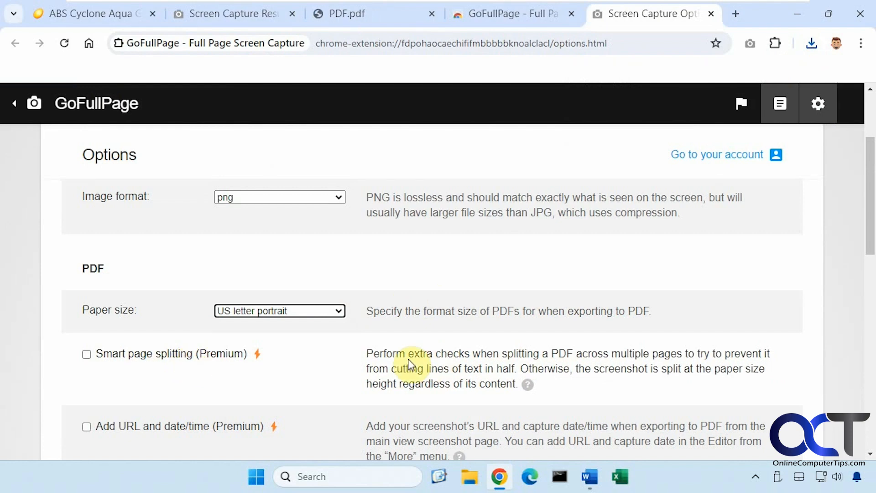
mouse_move(545, 363)
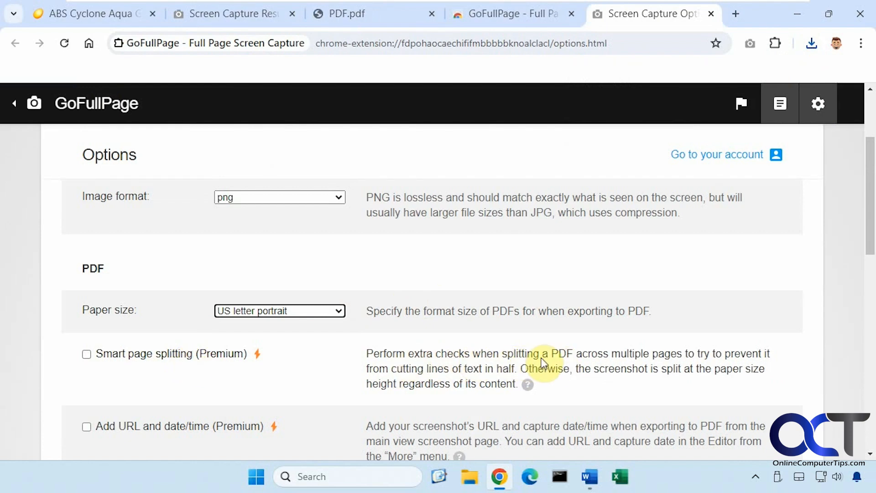
mouse_move(444, 364)
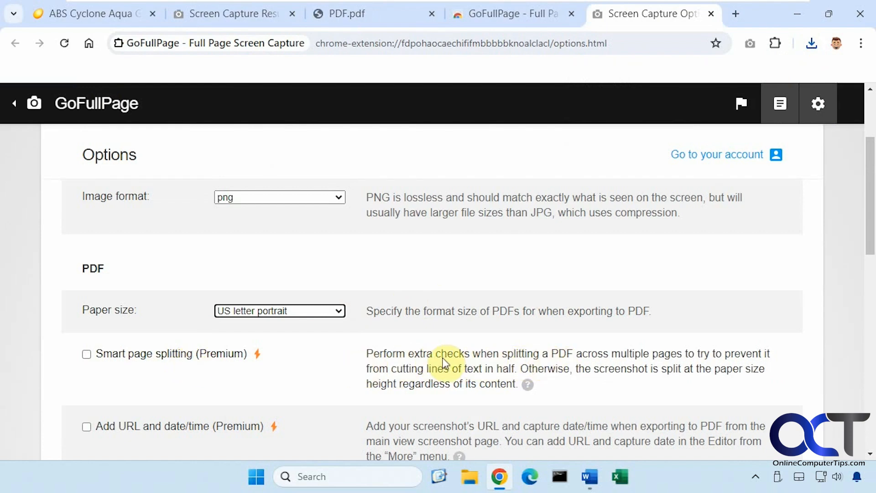
mouse_move(405, 366)
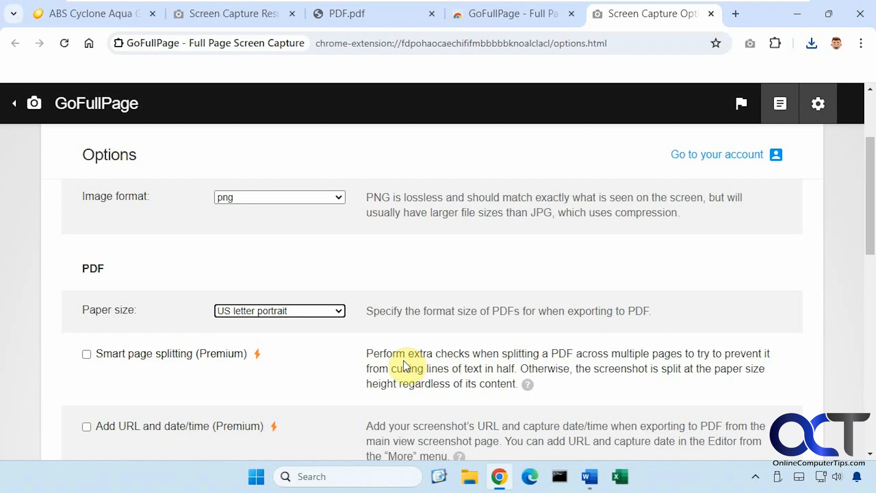
scroll(down, 3)
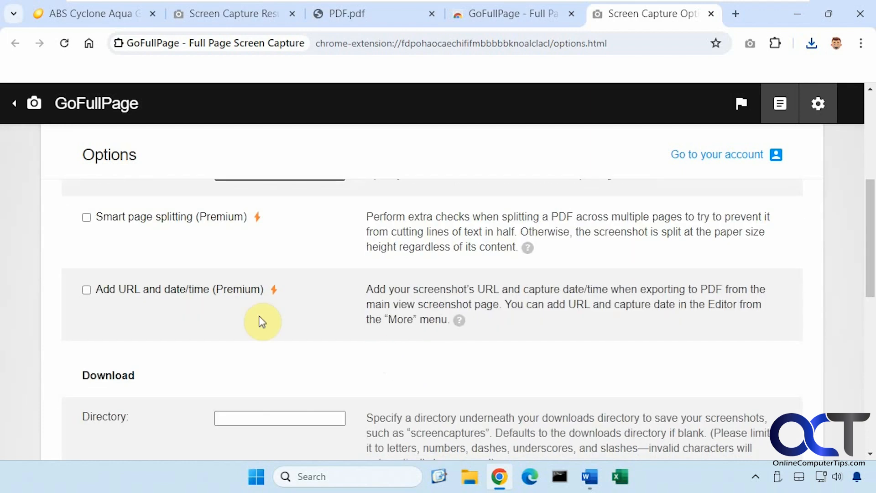
scroll(down, 3)
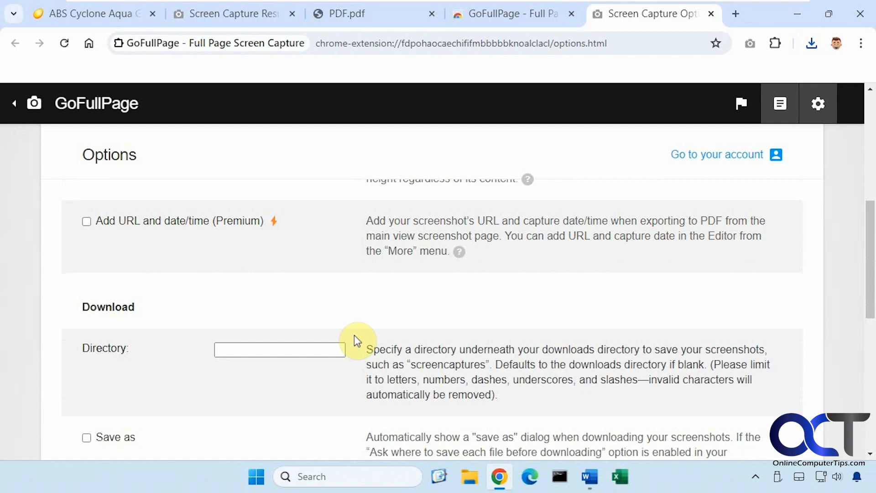
scroll(down, 3)
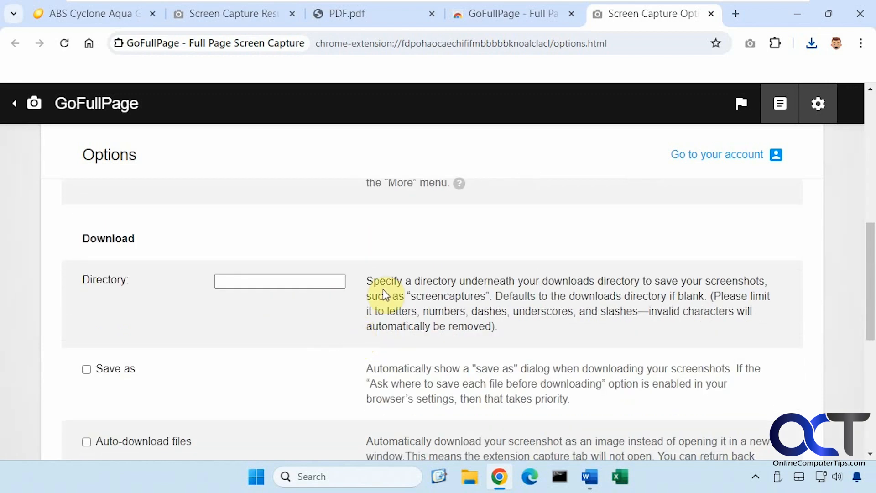
scroll(down, 3)
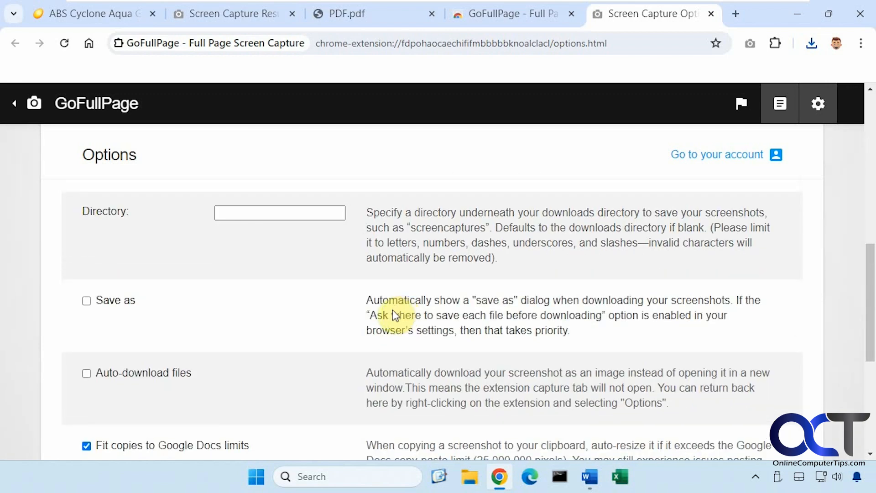
mouse_move(574, 170)
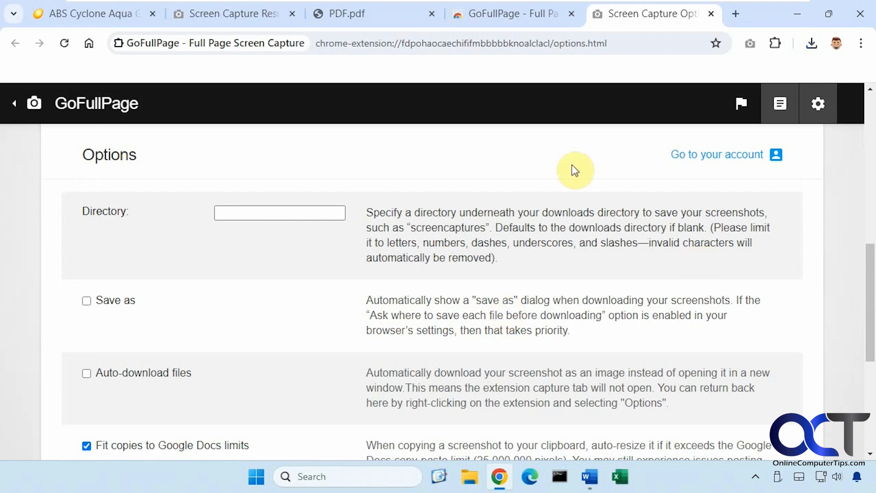
scroll(down, 3)
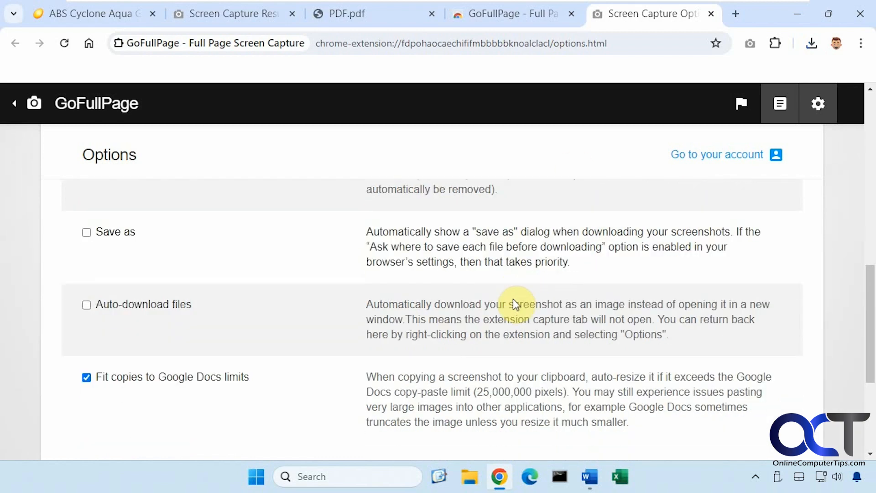
scroll(down, 3)
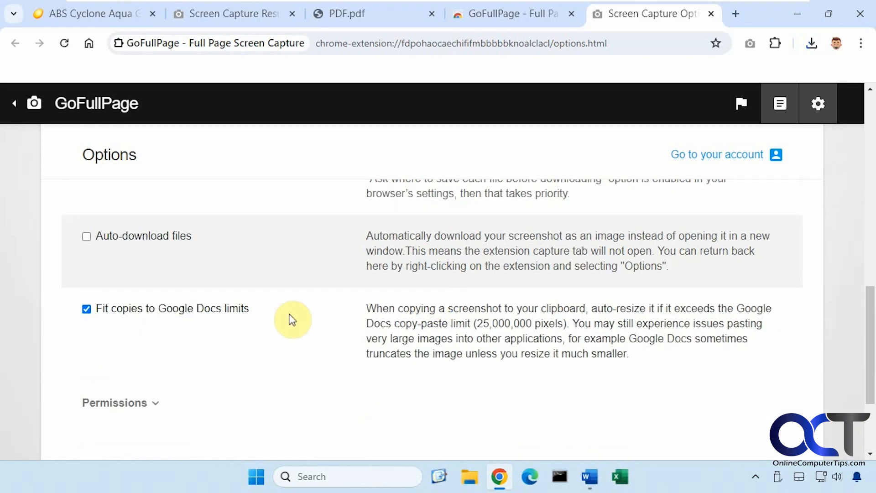
mouse_move(331, 323)
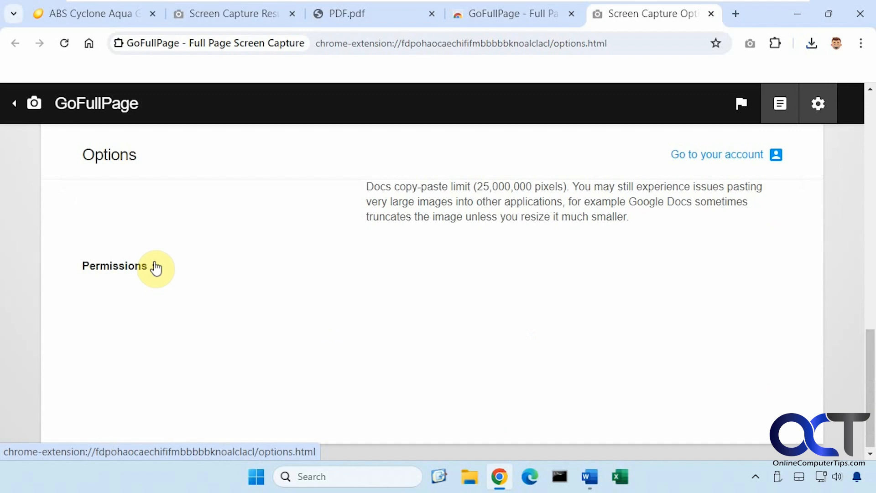
click(226, 13)
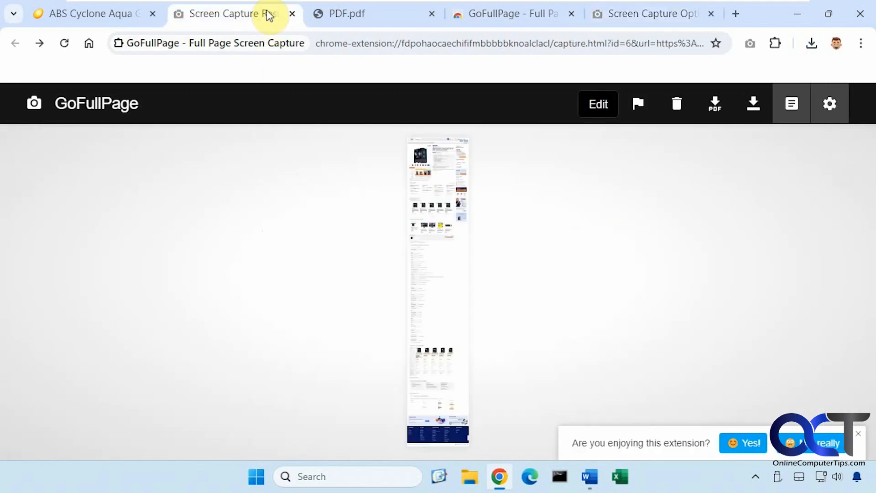
mouse_move(254, 207)
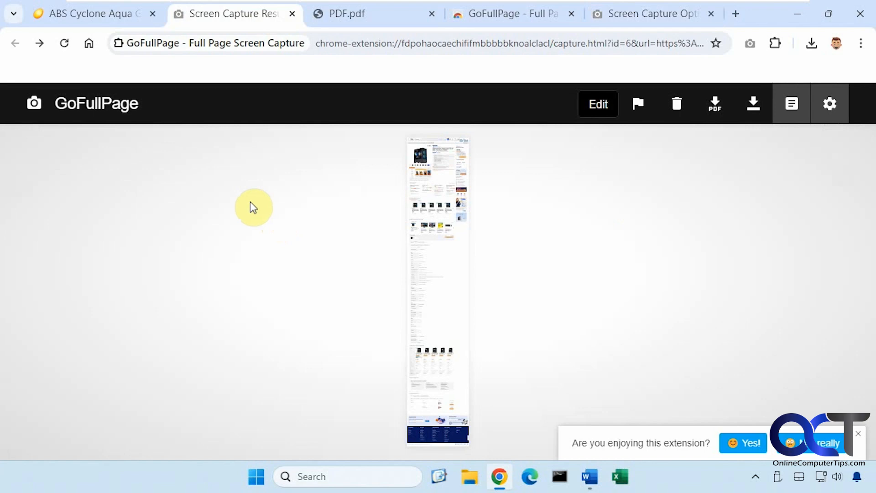
mouse_move(535, 438)
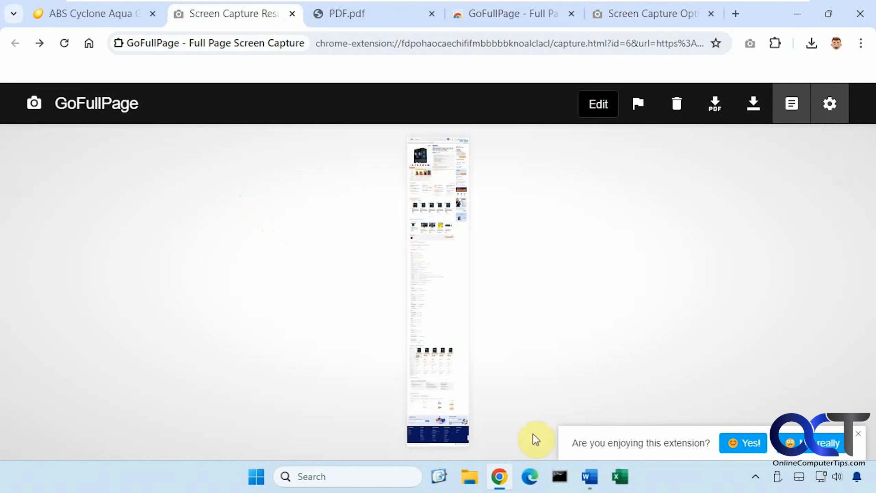
mouse_move(445, 217)
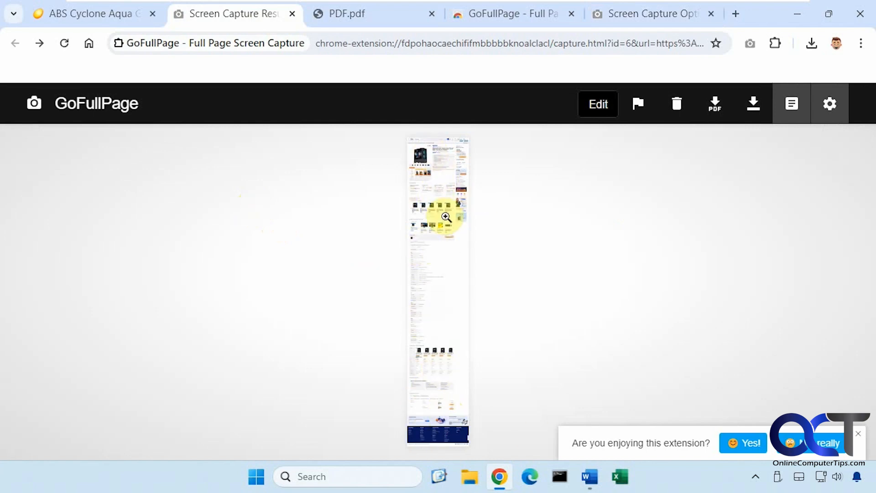
mouse_move(430, 236)
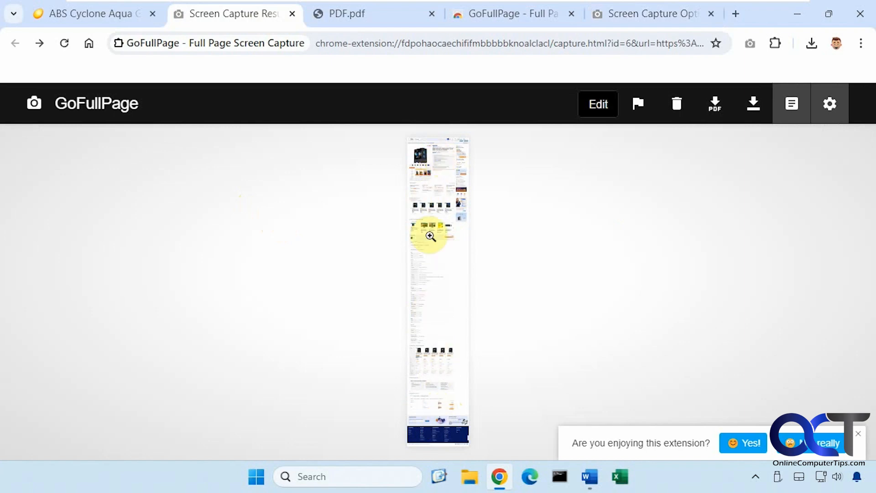
mouse_move(717, 129)
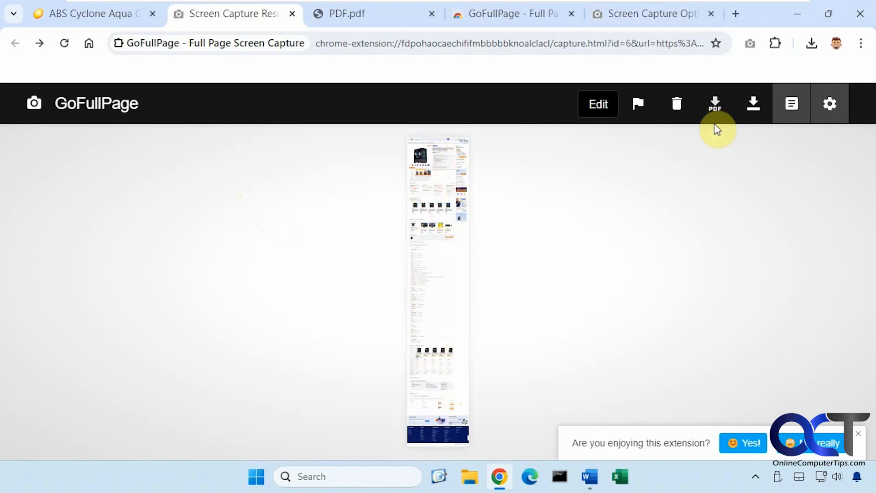
mouse_move(554, 265)
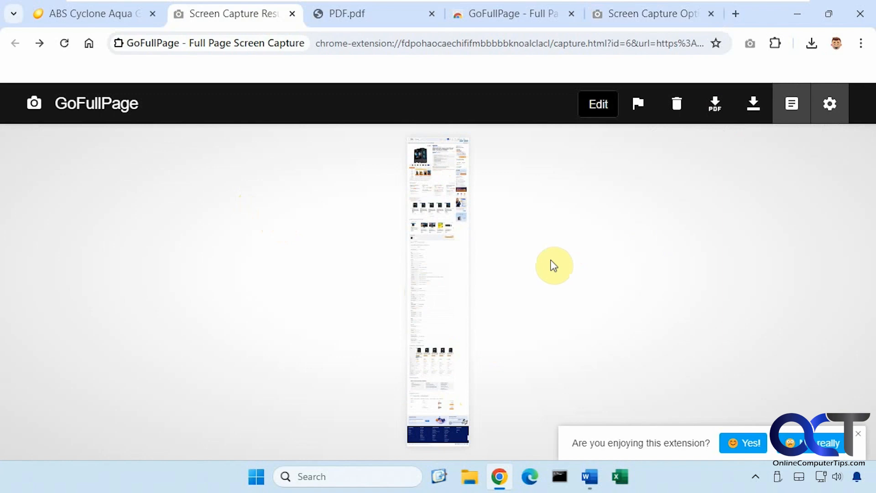
mouse_move(426, 289)
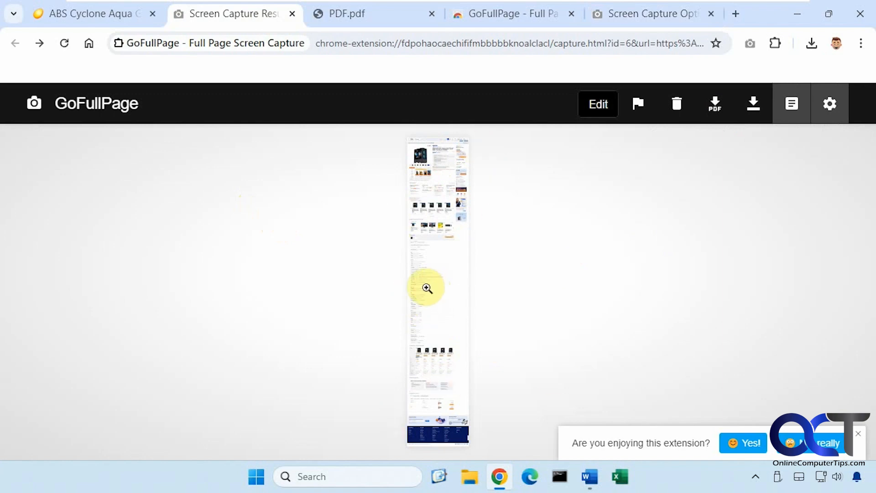
mouse_move(408, 328)
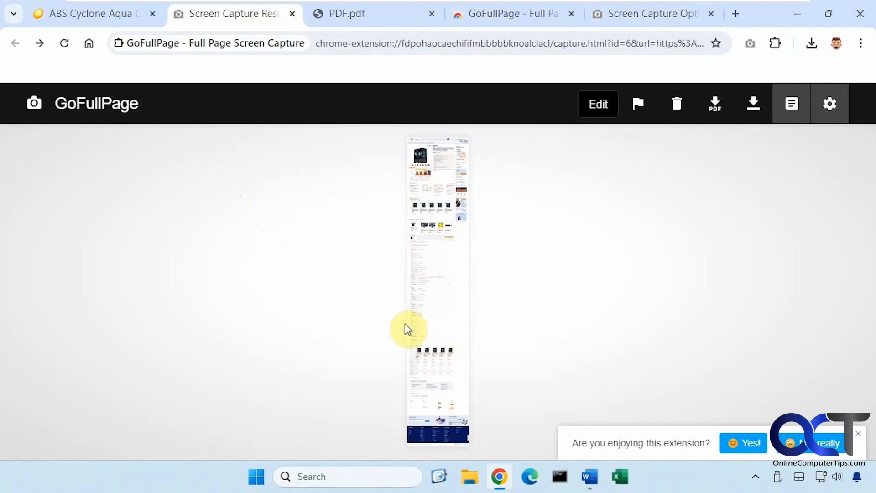
Step: Switch to the GoFullPage Chrome Web Store listing tab
click(511, 13)
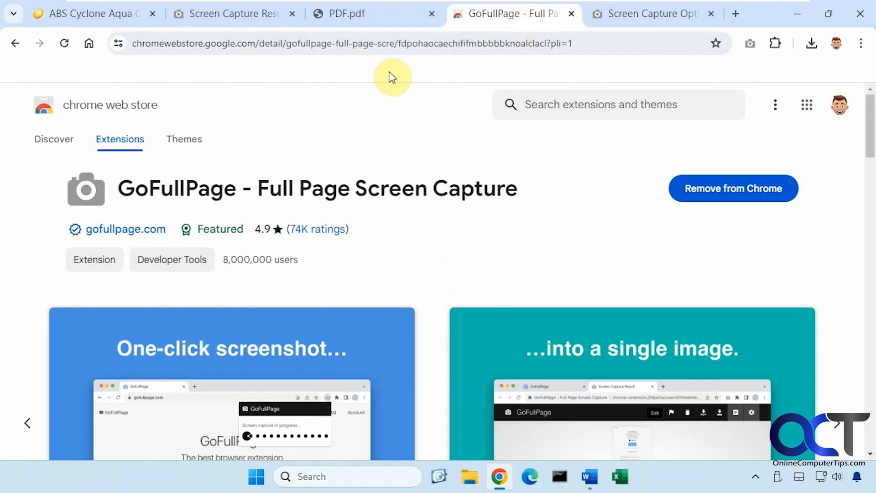
mouse_move(378, 165)
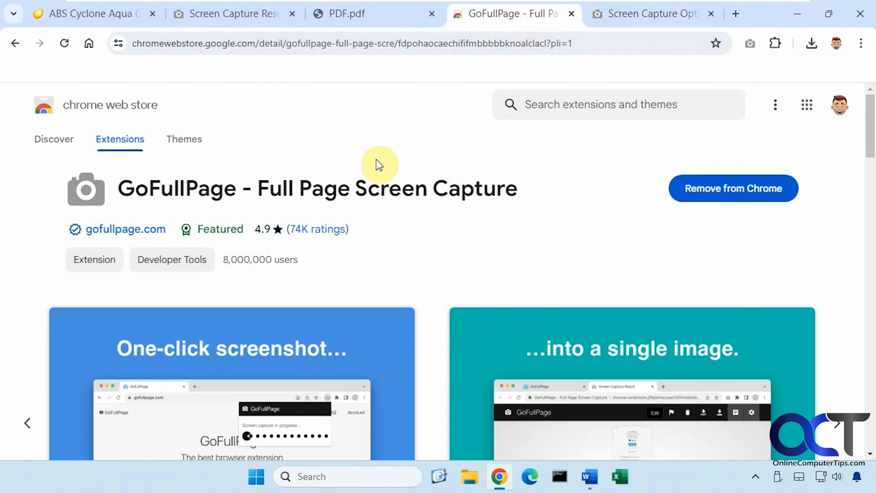
mouse_move(345, 167)
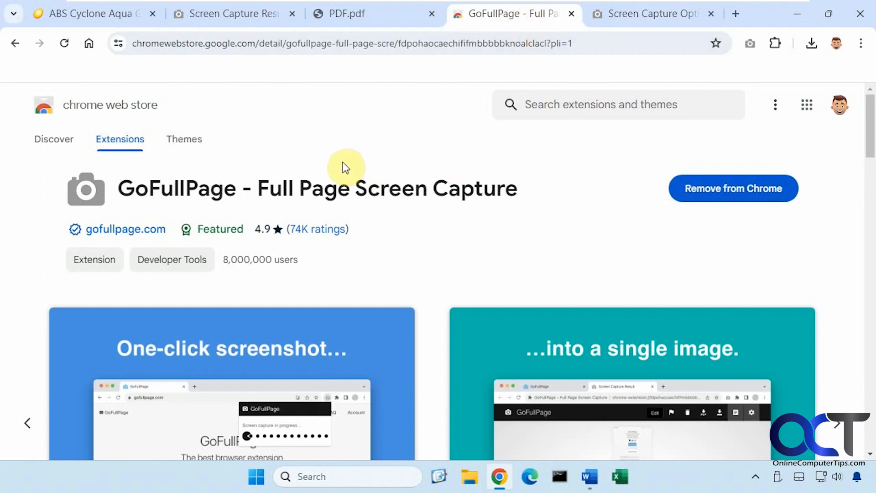